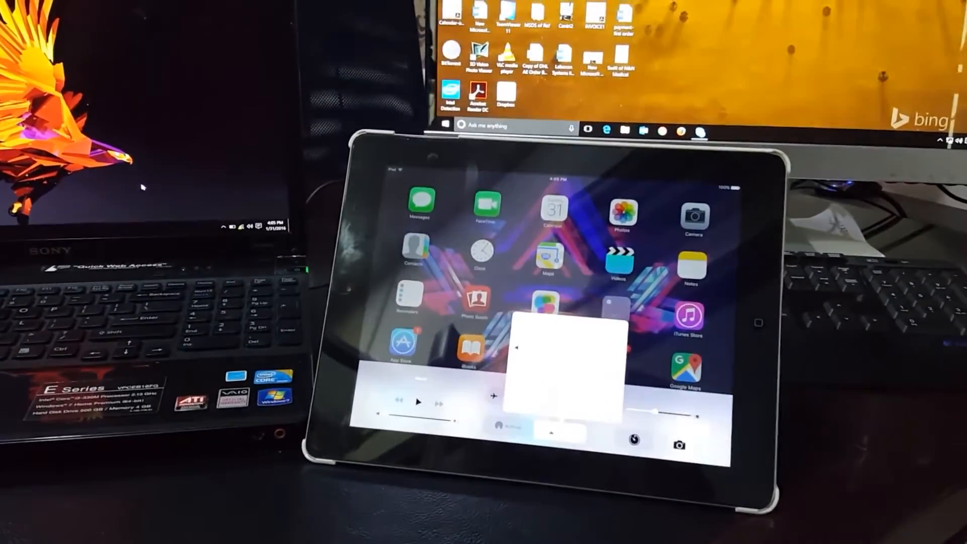
Open the AirPlay list showing iPad, DESKTOP-L613H4D and Sabar Tech as mirroring targets
{"action": "left_click", "coordinate": [561, 429]}
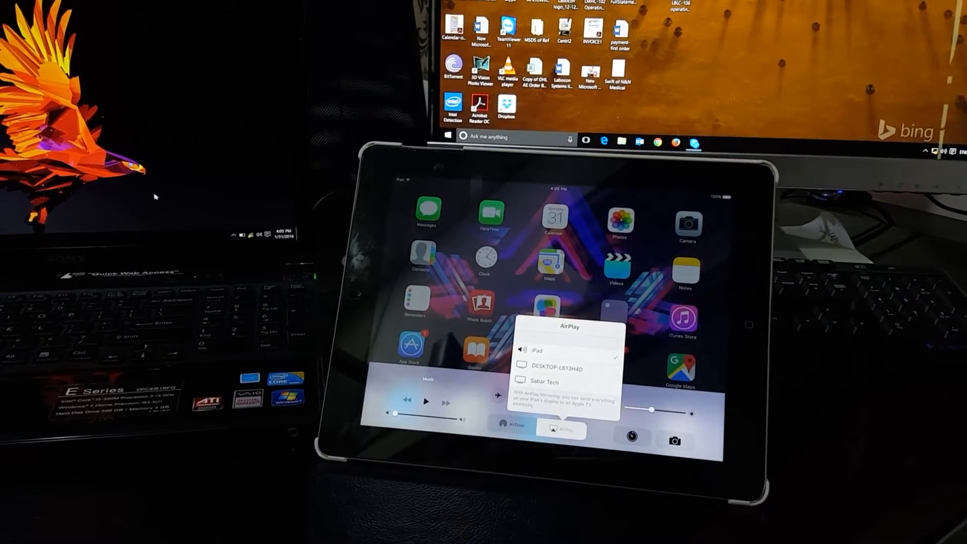